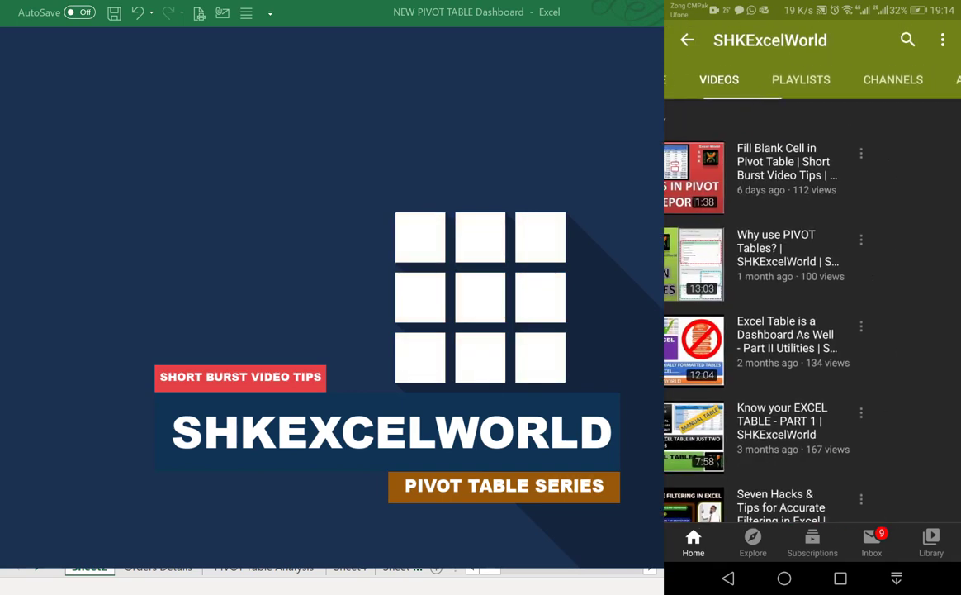
# Review the CategoryName report filter, then bring up Show Report Filter Pages from PivotTable Options.
pyautogui.click(693, 264)
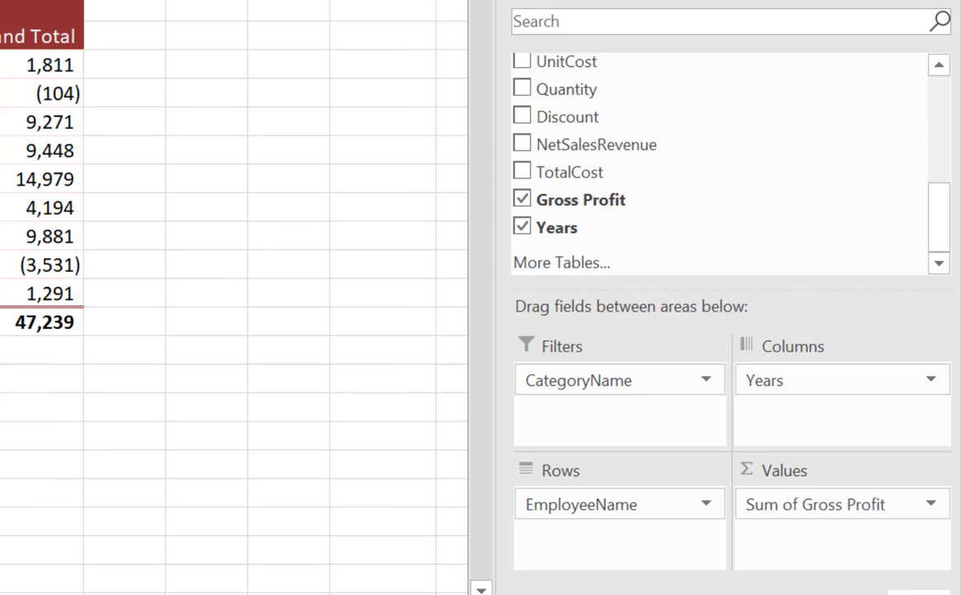
pyautogui.moveTo(518, 444)
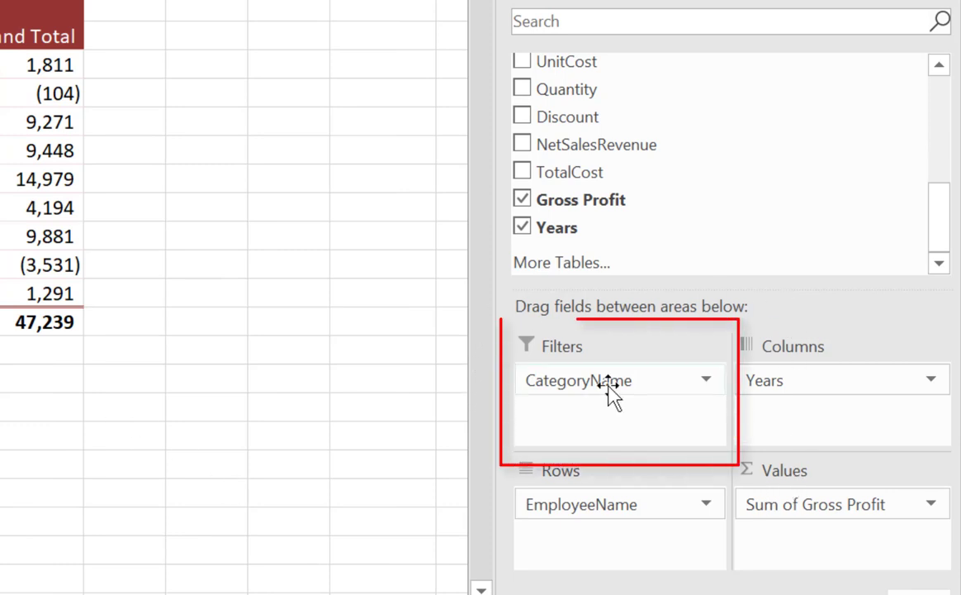
pyautogui.moveTo(644, 455)
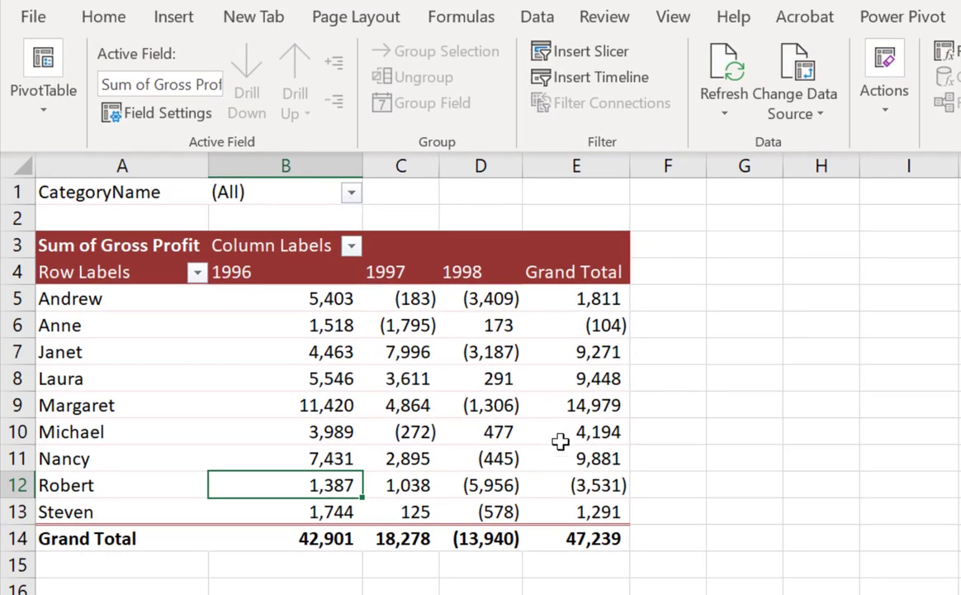
pyautogui.click(350, 192)
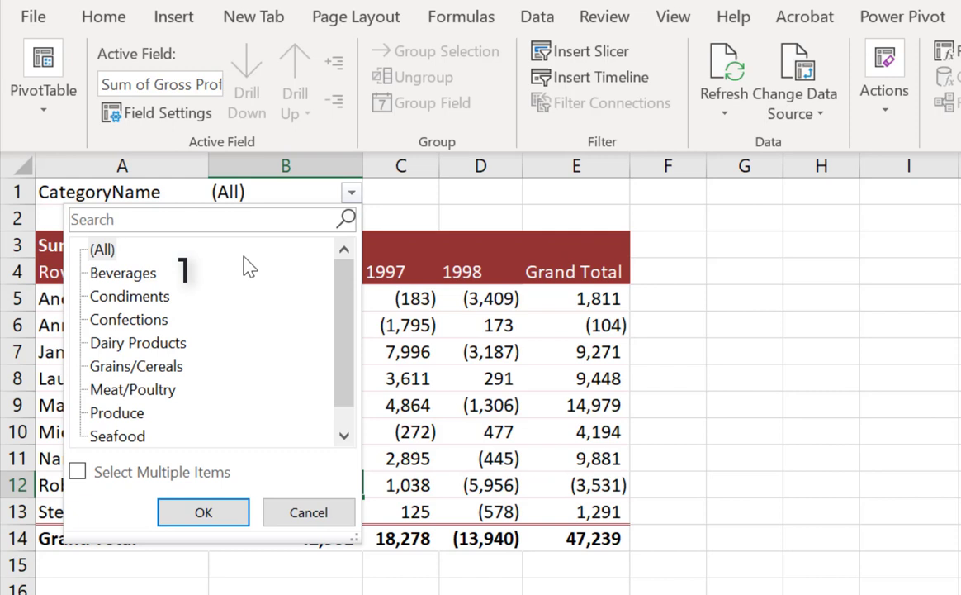
pyautogui.click(129, 296)
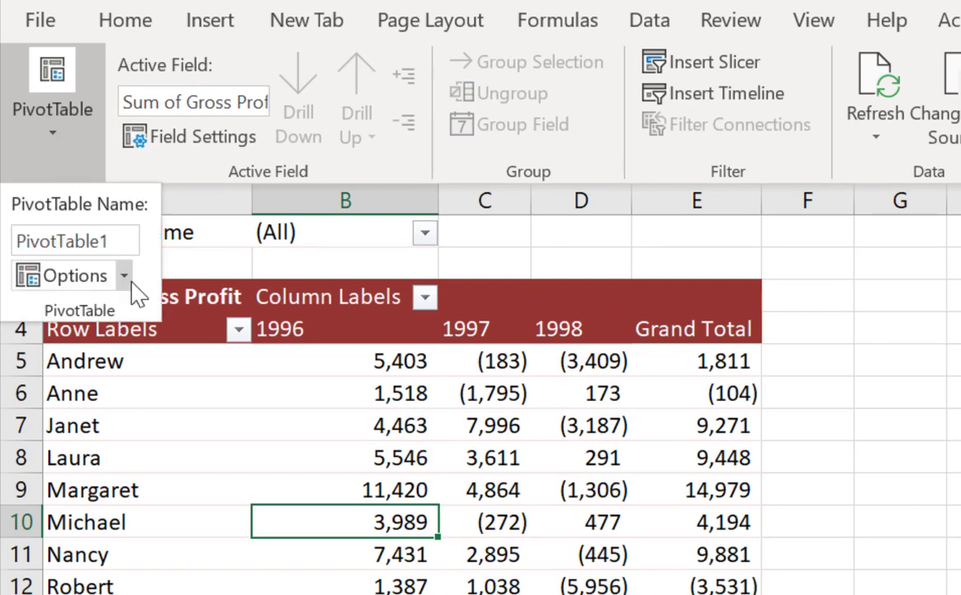
pyautogui.moveTo(72, 275)
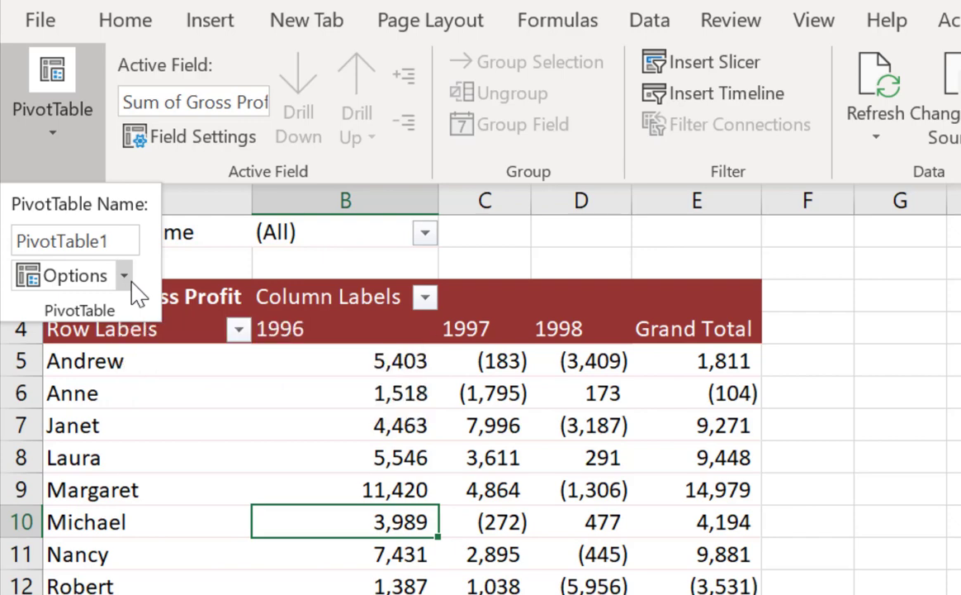
pyautogui.click(74, 275)
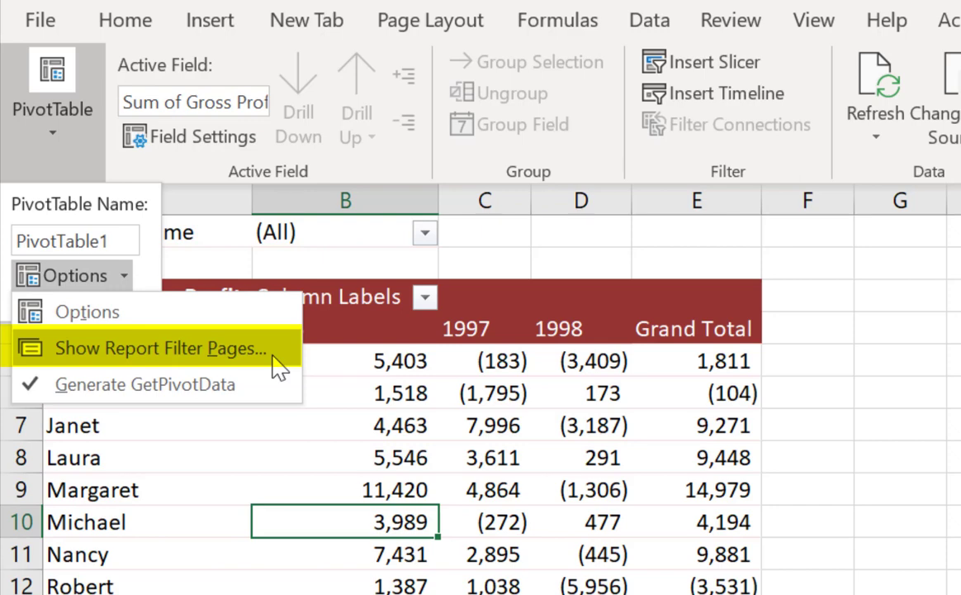
pyautogui.moveTo(236, 372)
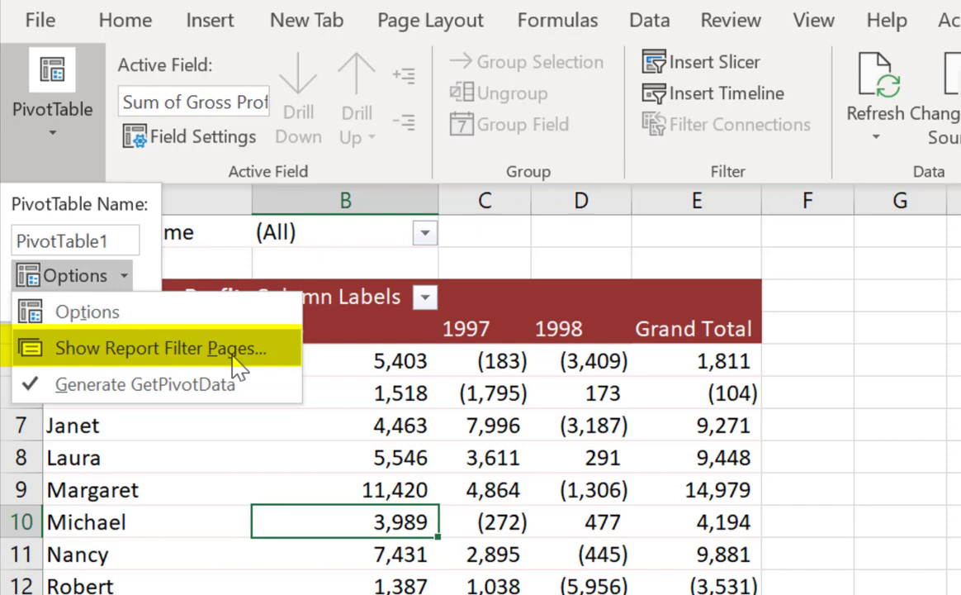
pyautogui.click(153, 347)
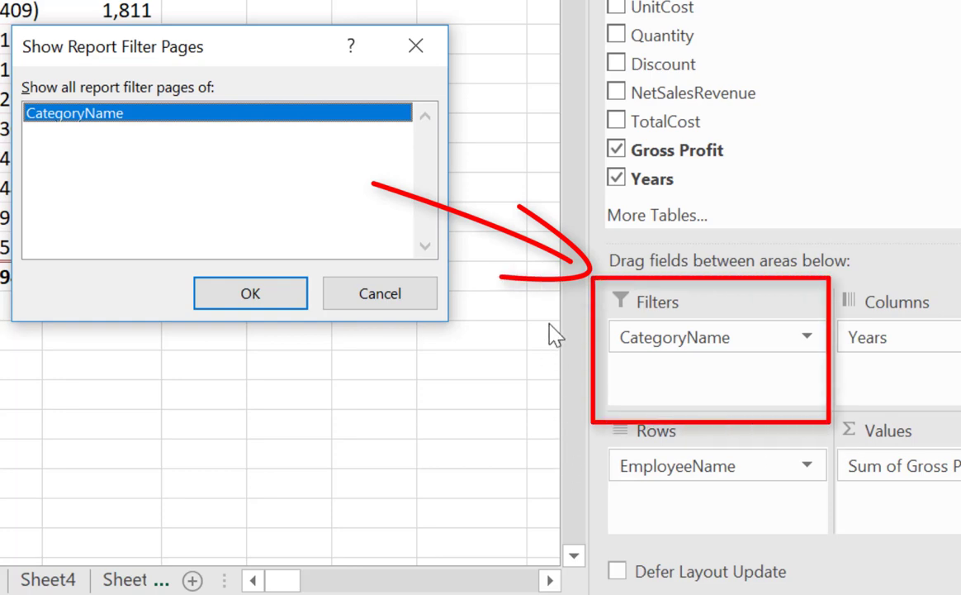
pyautogui.moveTo(13, 120)
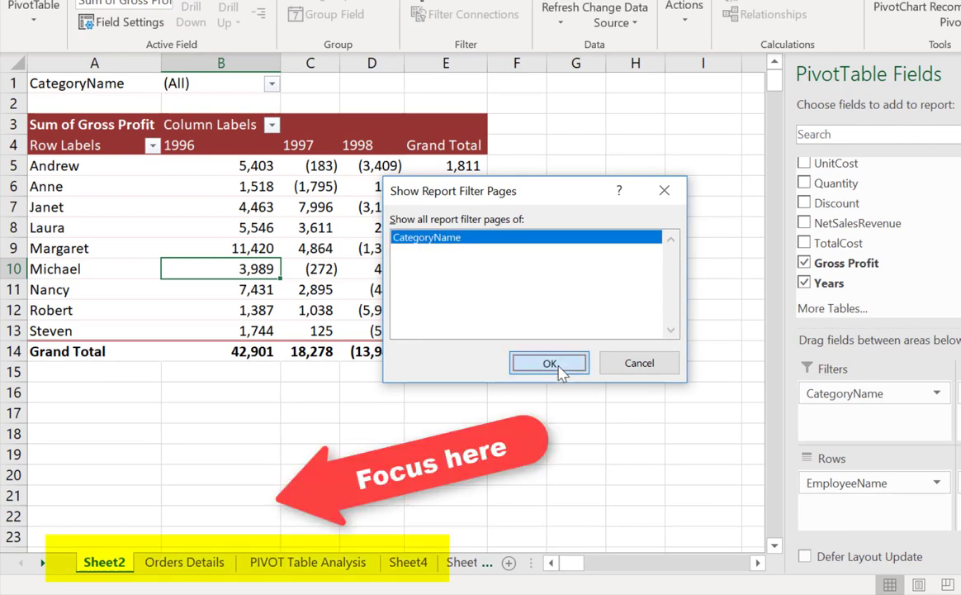
# Confirm CategoryName to generate Beverages, Condiments, Confections and Dairy Products sheets.
pyautogui.click(549, 362)
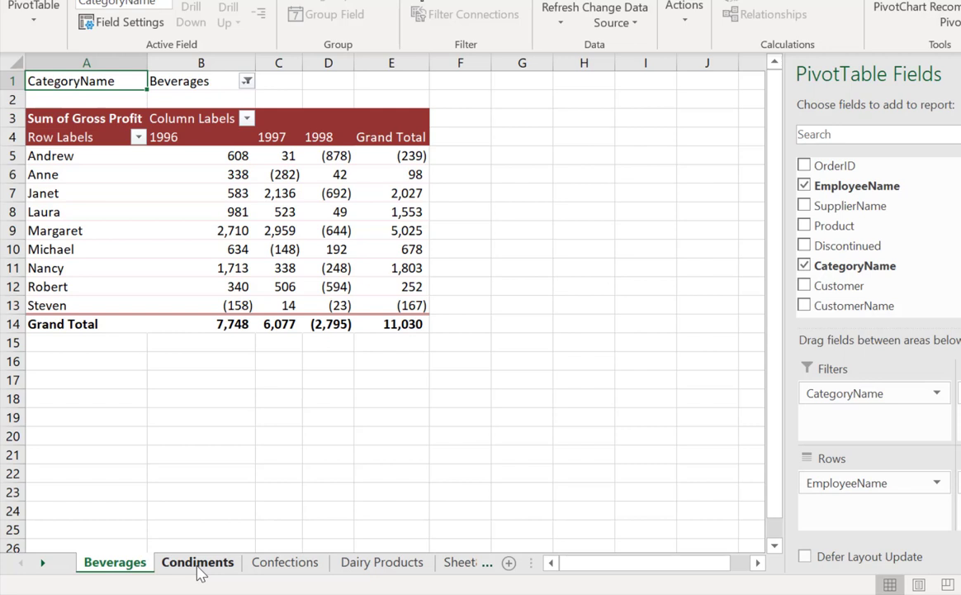
pyautogui.moveTo(194, 540)
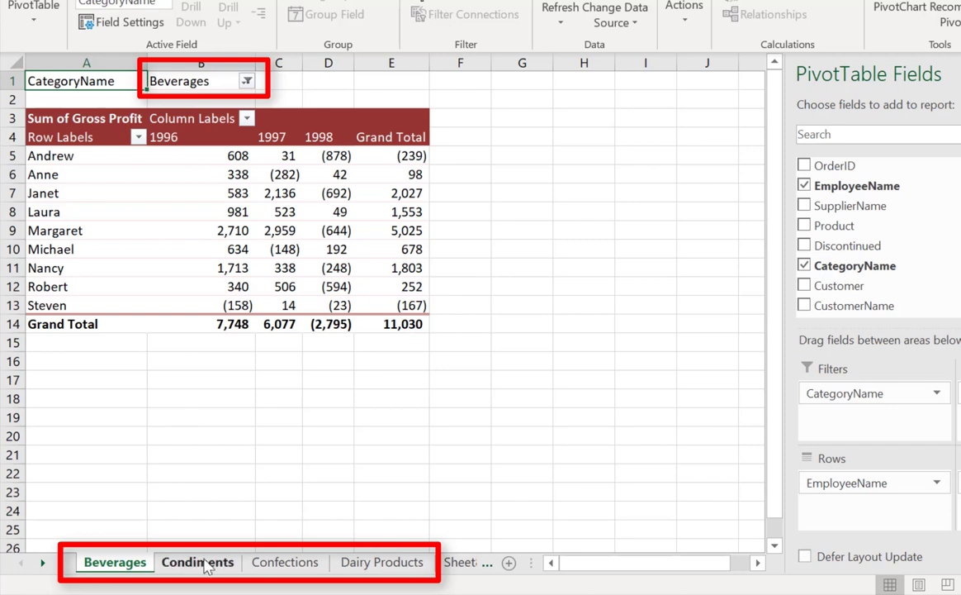
pyautogui.click(197, 561)
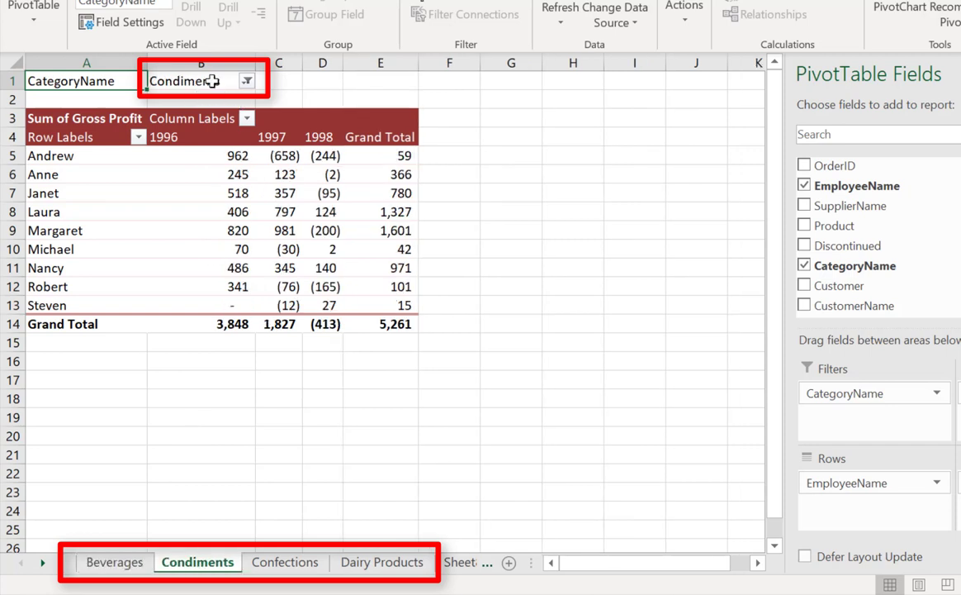
pyautogui.click(114, 562)
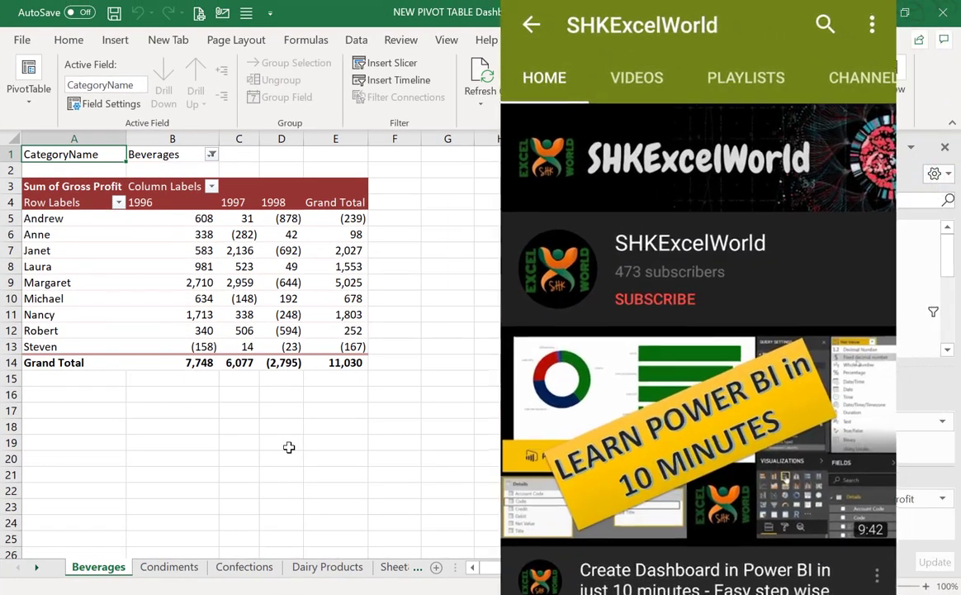
pyautogui.click(655, 299)
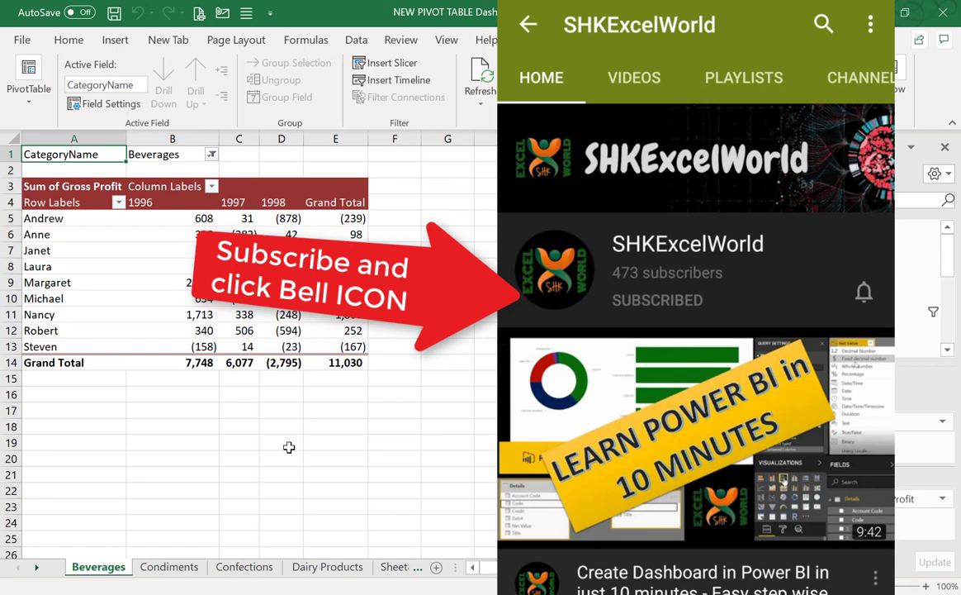
pyautogui.click(864, 291)
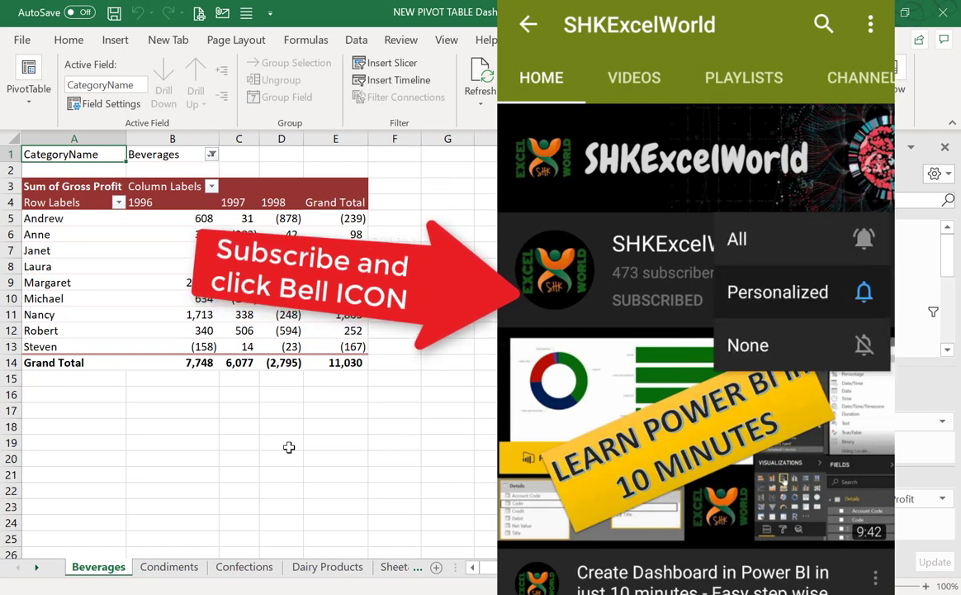